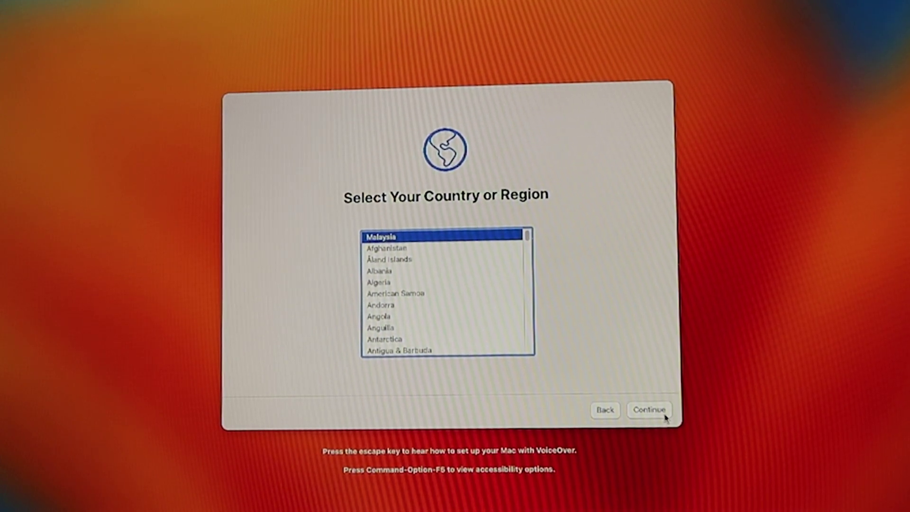
Confirm Malaysia as region, keeping English (Malaysia) and Malay plus the suggested input and dictation languages.
left_click(649, 409)
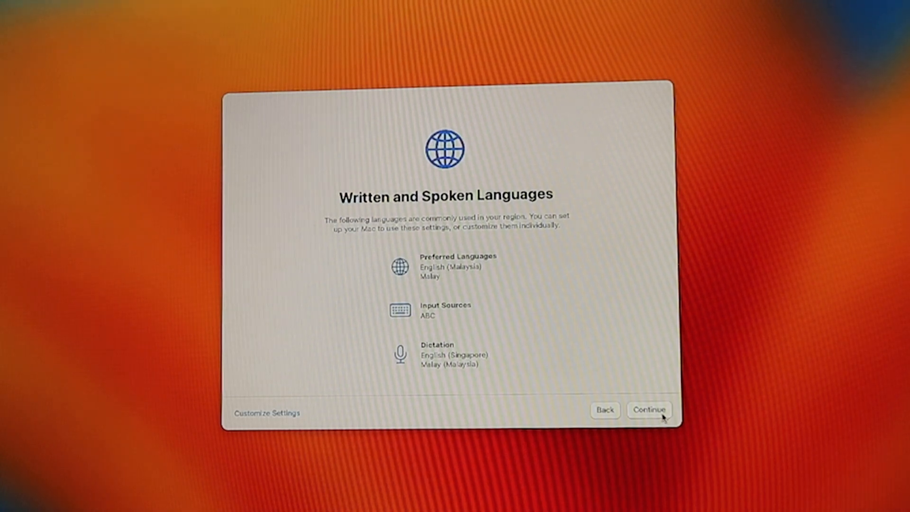
mouse_move(458, 308)
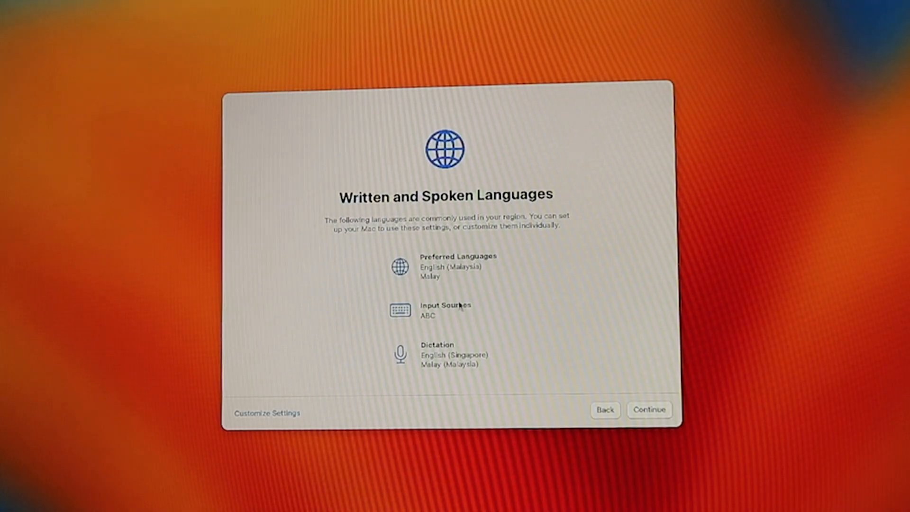
mouse_move(547, 382)
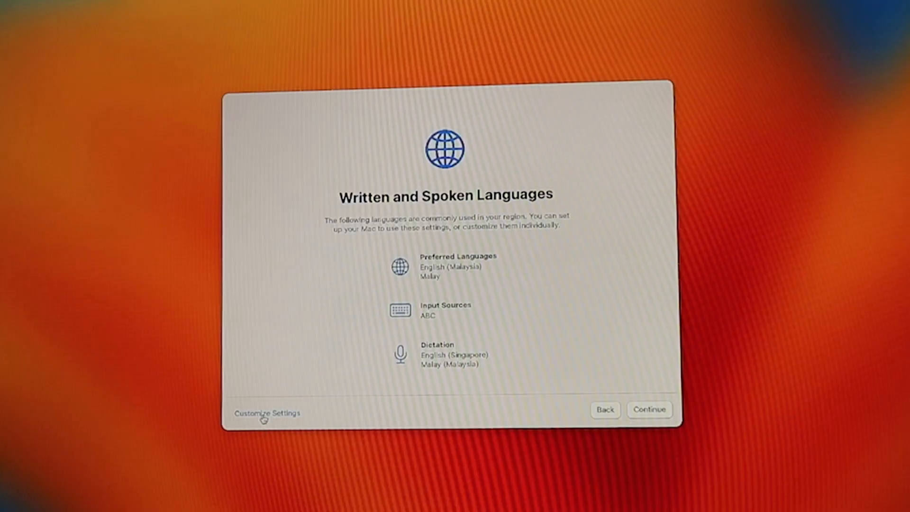
left_click(267, 413)
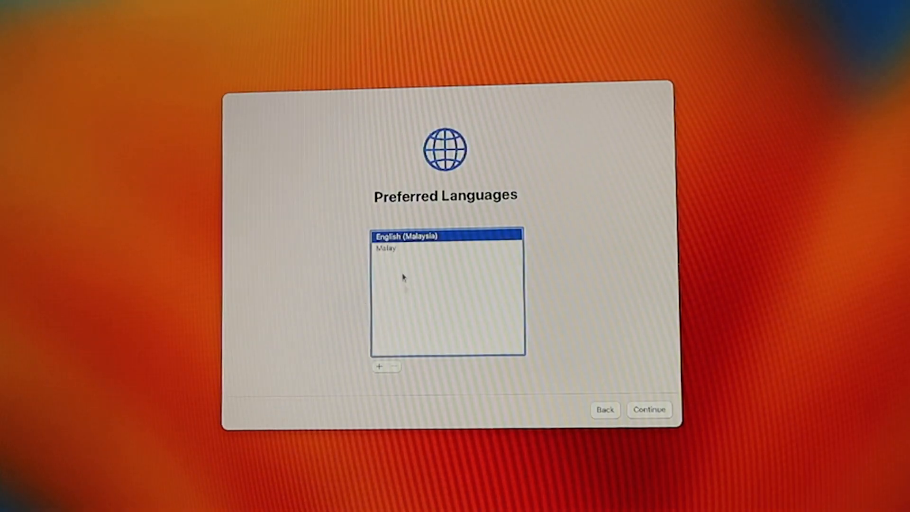
left_click(649, 409)
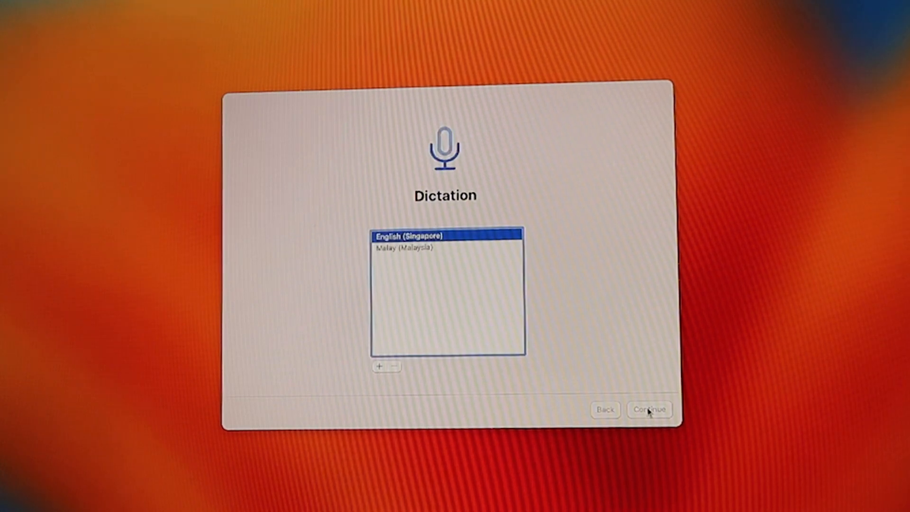
left_click(649, 410)
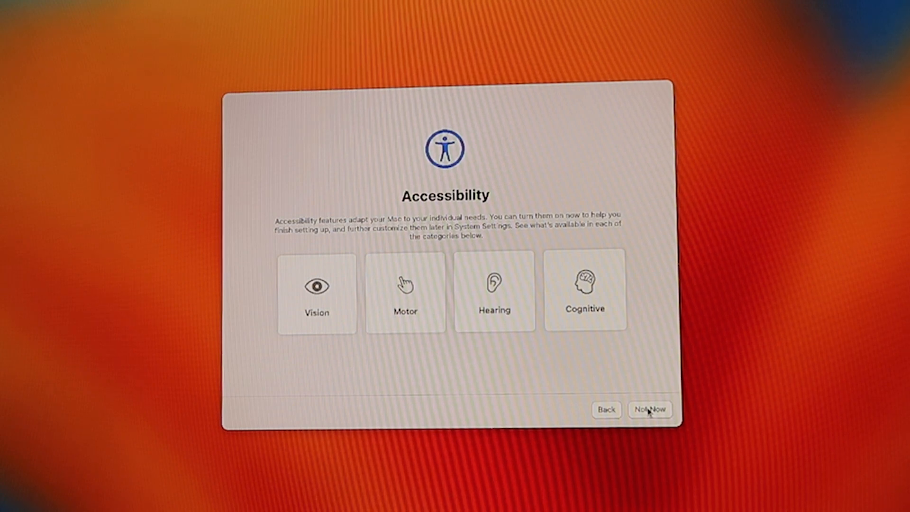
Skip accessibility setup and join the chosen Wi-Fi network with its password.
left_click(650, 409)
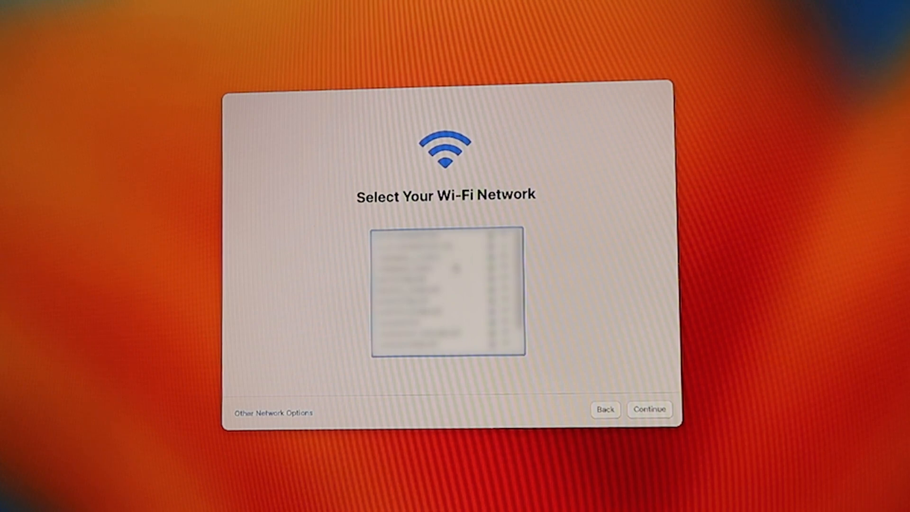
left_click(423, 275)
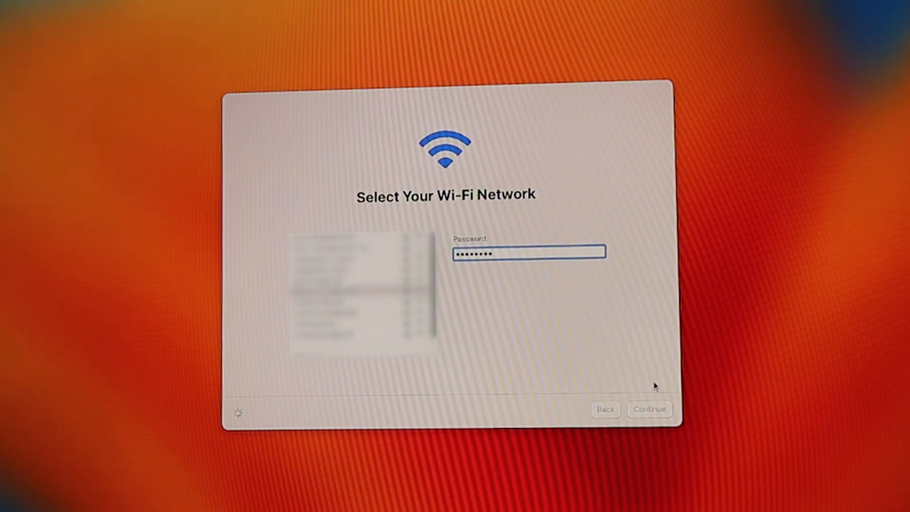
left_click(649, 409)
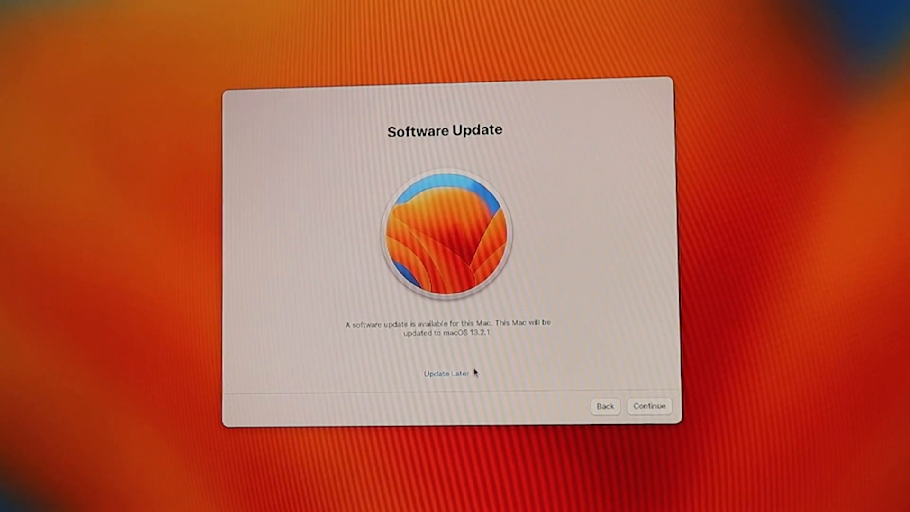
Pass the Software Update offer and acknowledge the Data & Privacy notice.
left_click(443, 374)
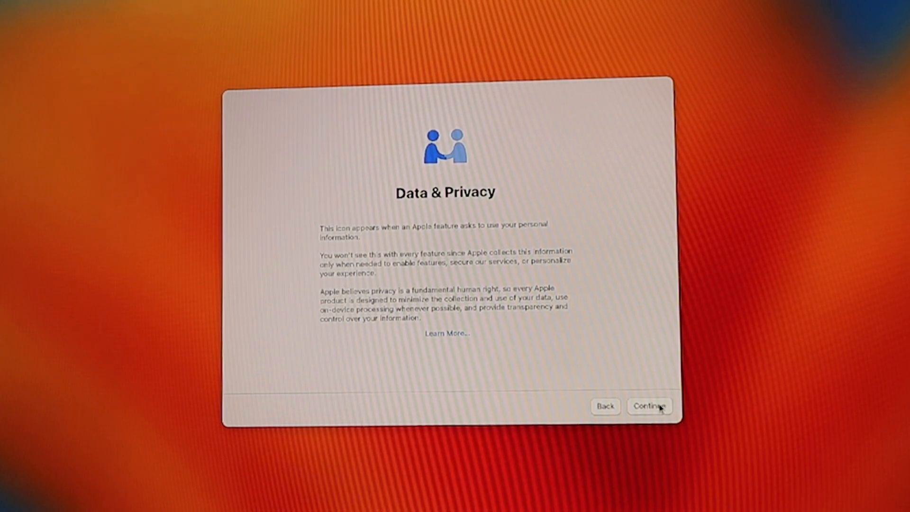
left_click(649, 406)
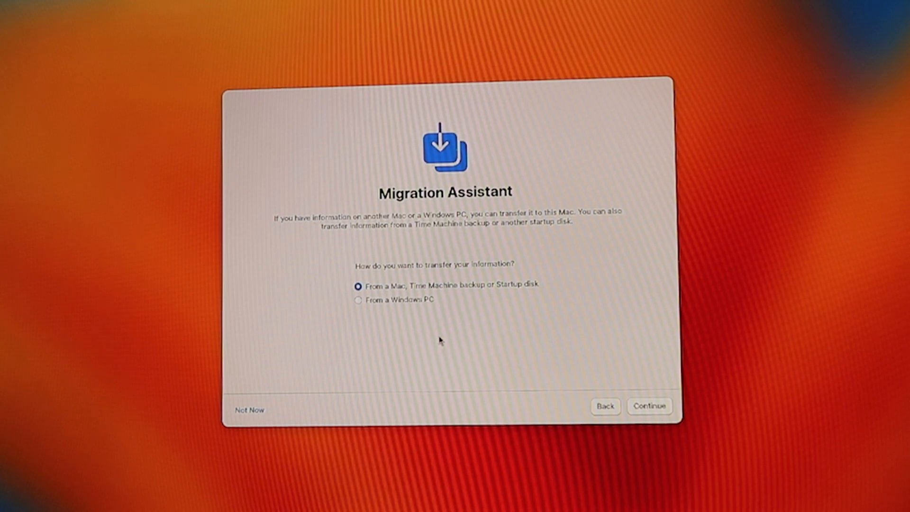
mouse_move(620, 406)
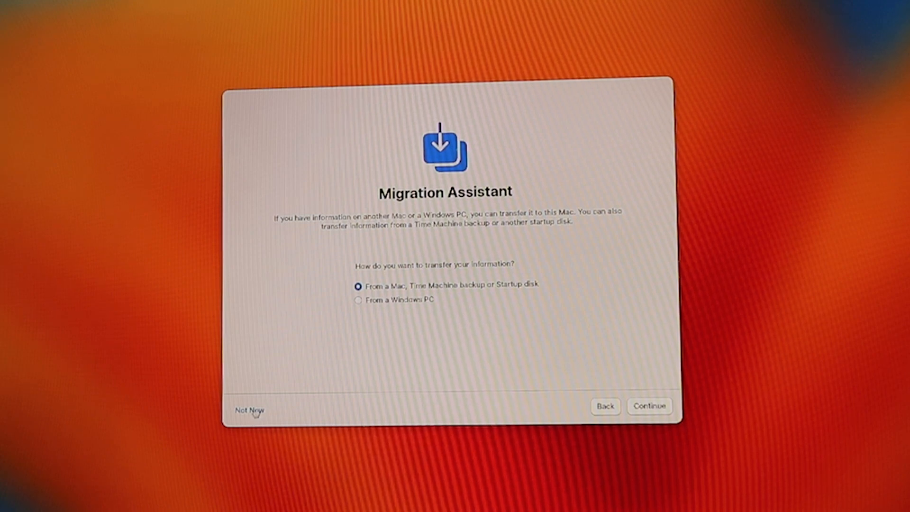
left_click(253, 410)
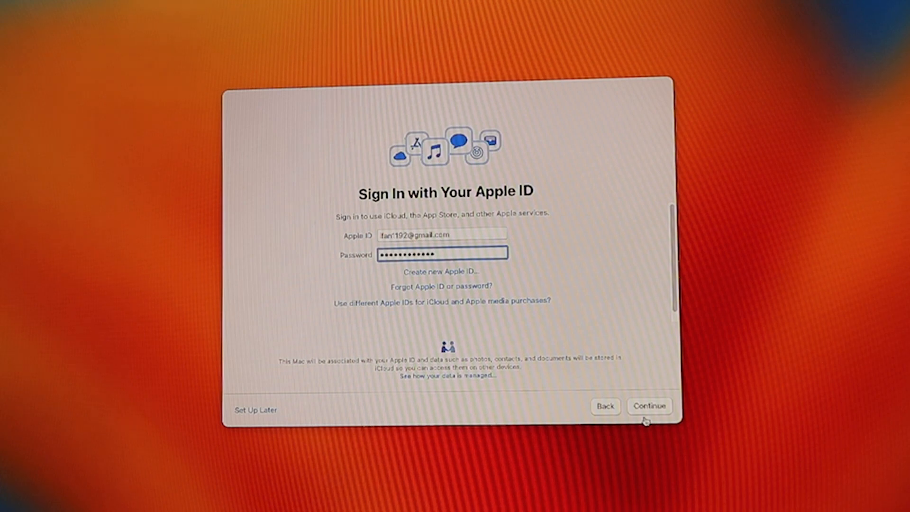
left_click(649, 405)
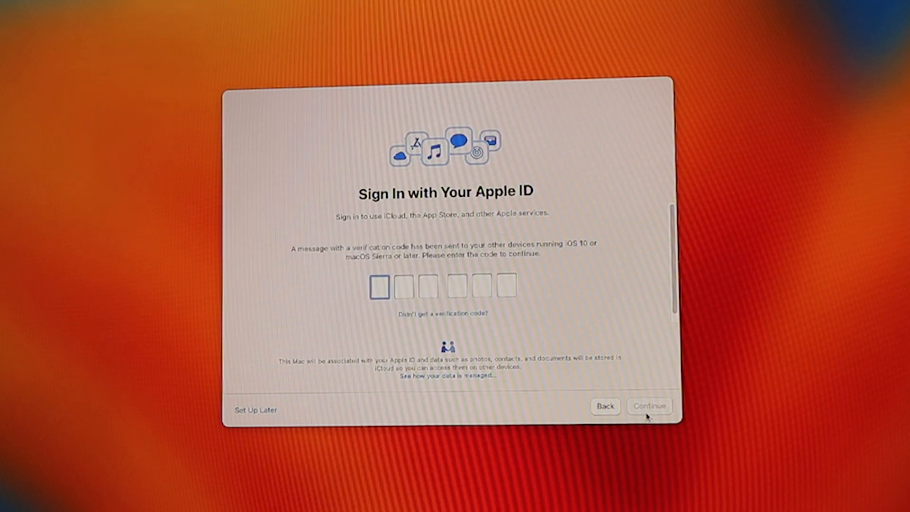
type("064")
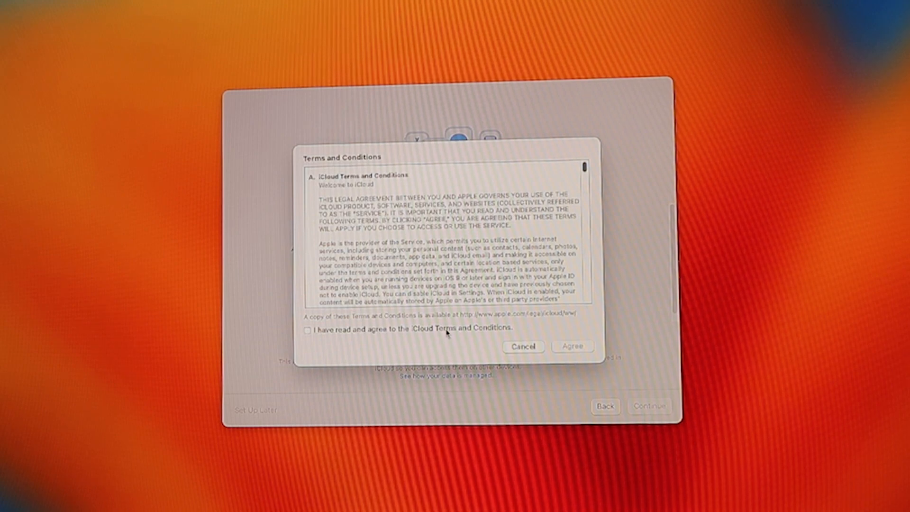
Agree to the iCloud Terms and Conditions to reach the computer-account form.
left_click(307, 330)
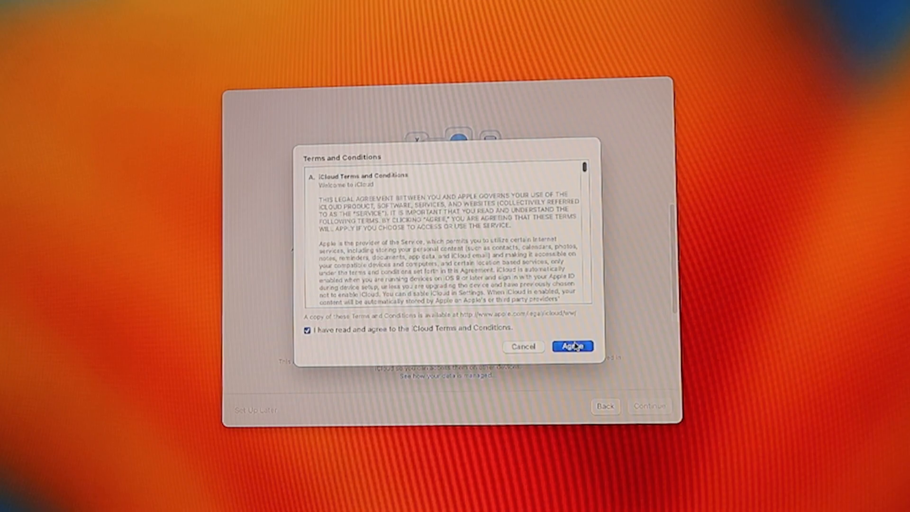
left_click(574, 346)
type("macminifan")
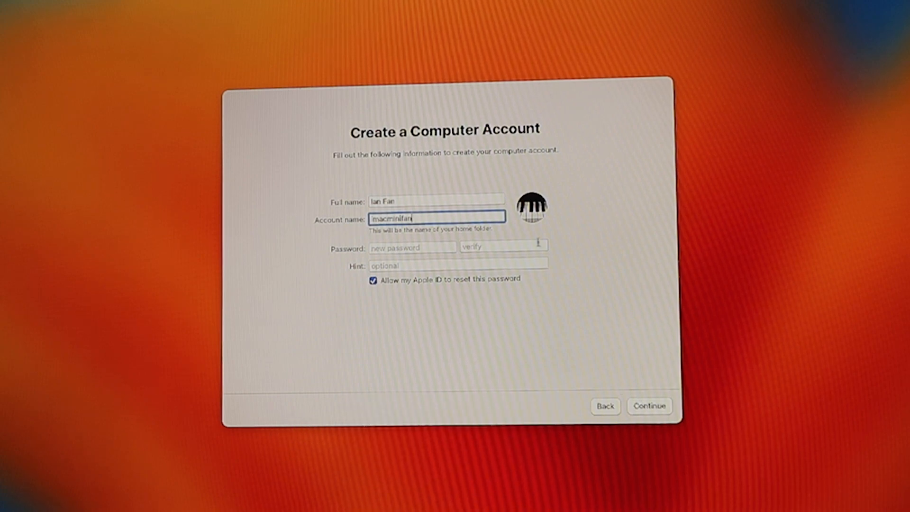
Create the computer account with the entered details and accept Make This Your New Mac to reach the desktop.
left_click(530, 212)
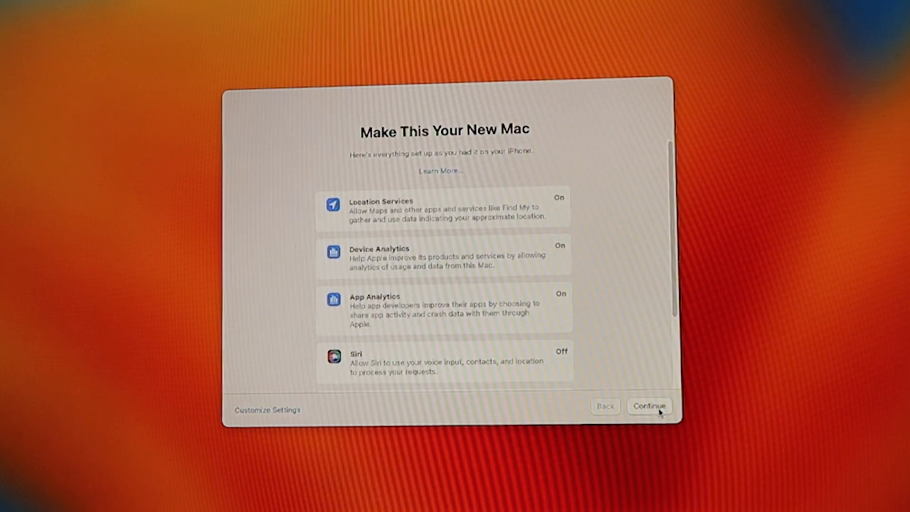
scroll("down", 3)
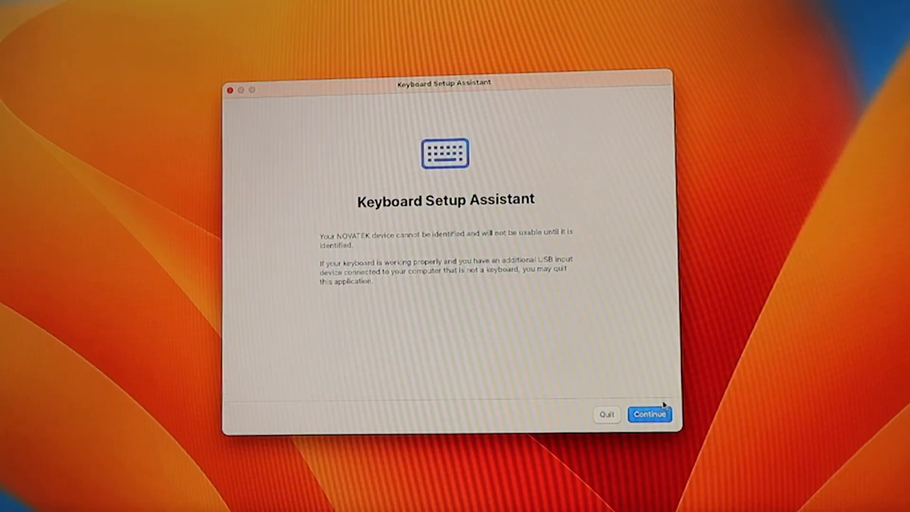
Identify the unrecognised keyboard as ANSI type and close Keyboard Setup Assistant.
left_click(650, 413)
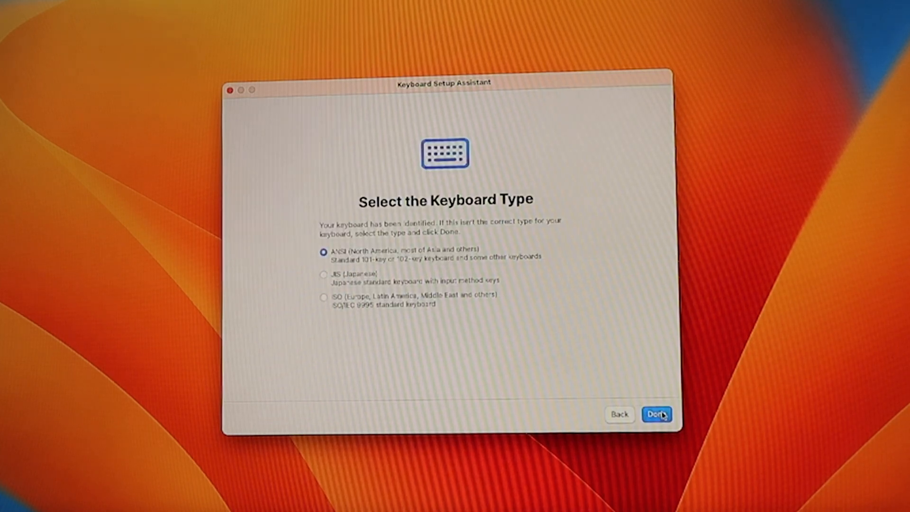
left_click(657, 414)
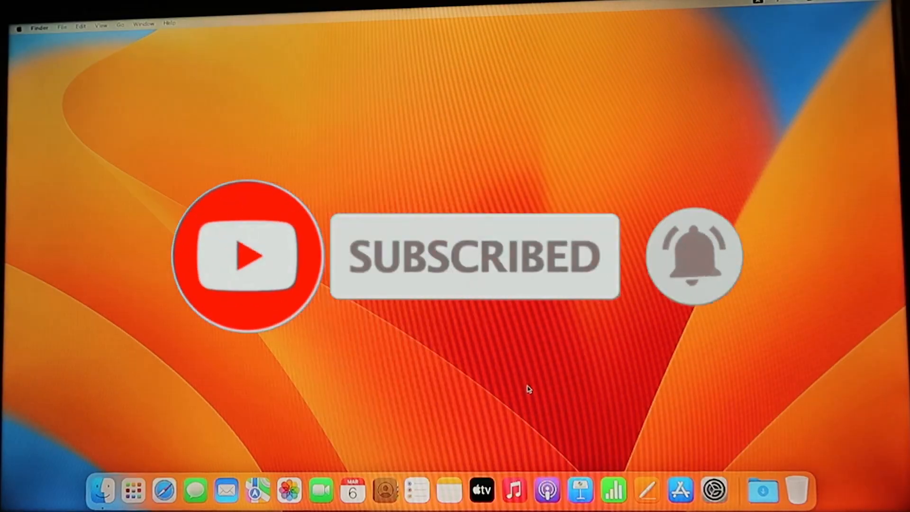
left_click(135, 491)
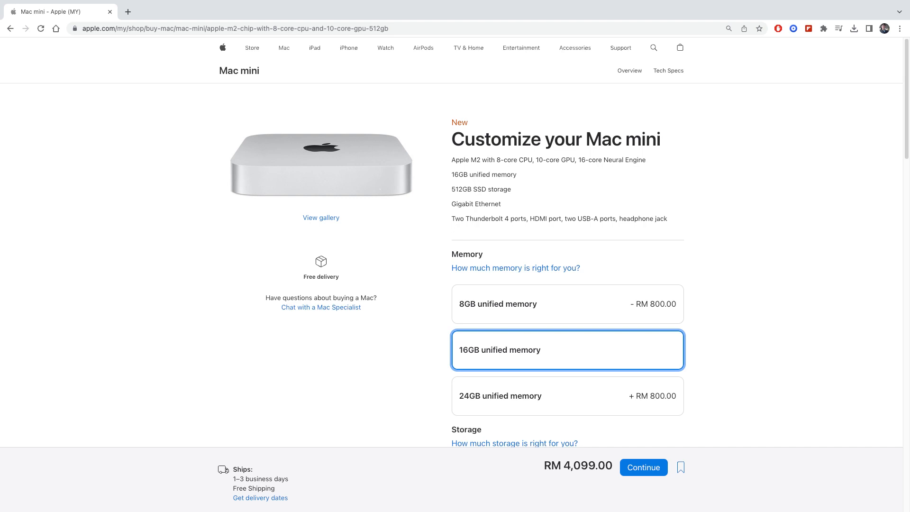
Scroll the Mac mini configurator to the 512GB storage and Gigabit Ethernet options at RM 4,099.00.
scroll("down", 3)
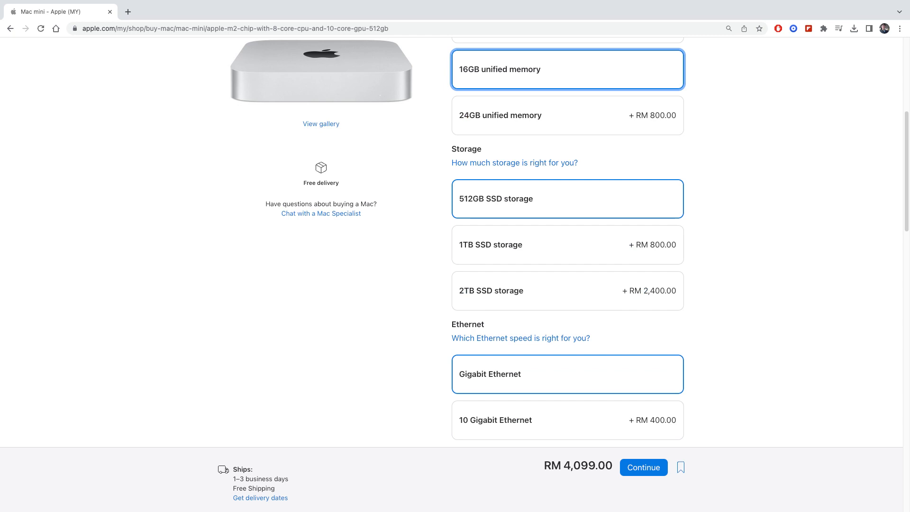